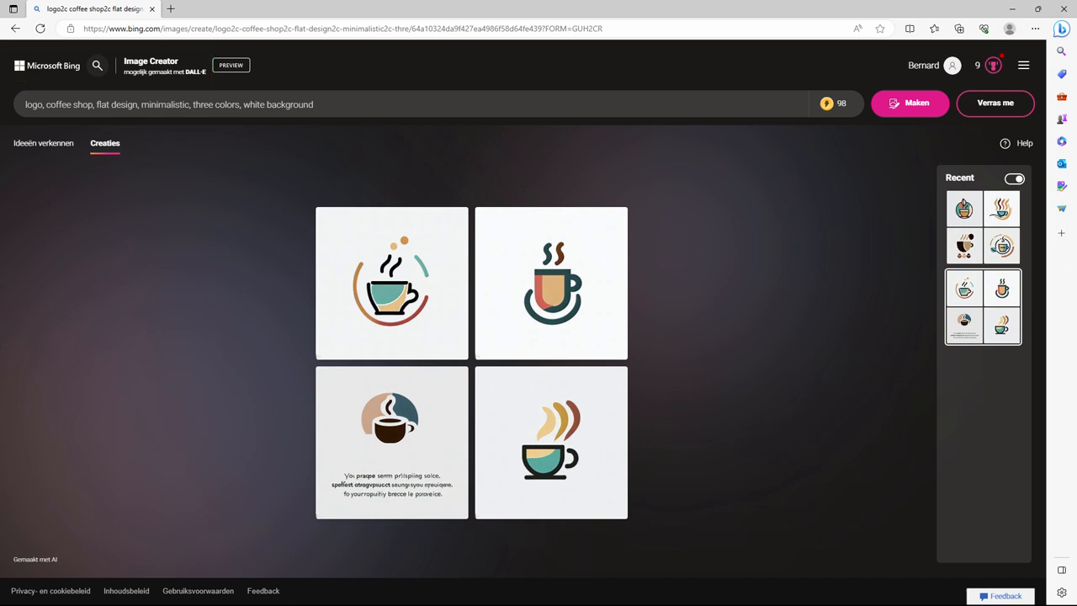
- Choose the steaming-cup design and import coffee shop4.jpg into the Inkscape document
left_click(185, 105)
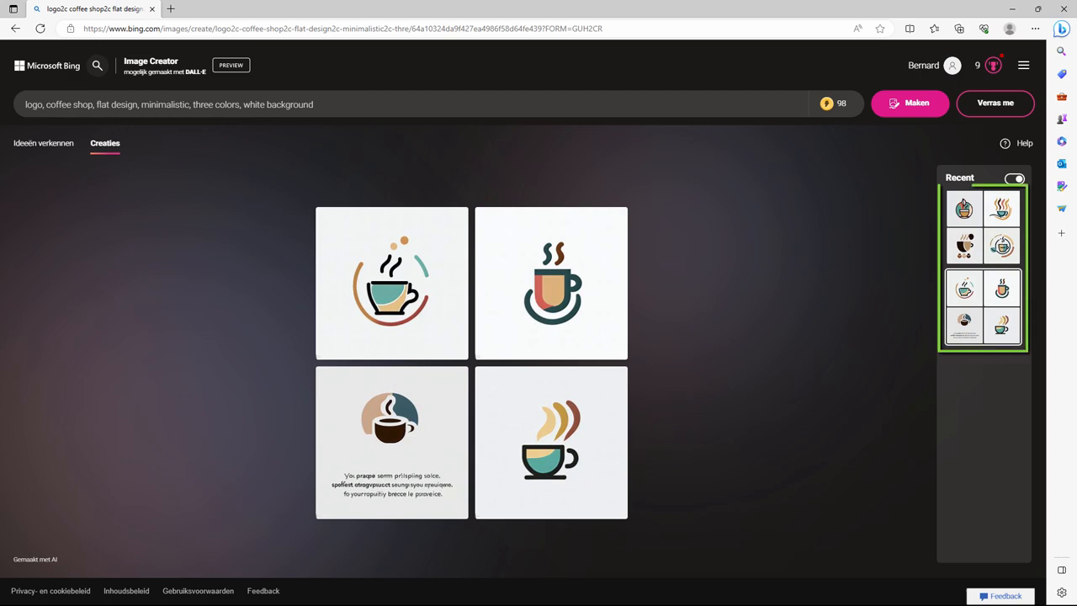
left_click(549, 458)
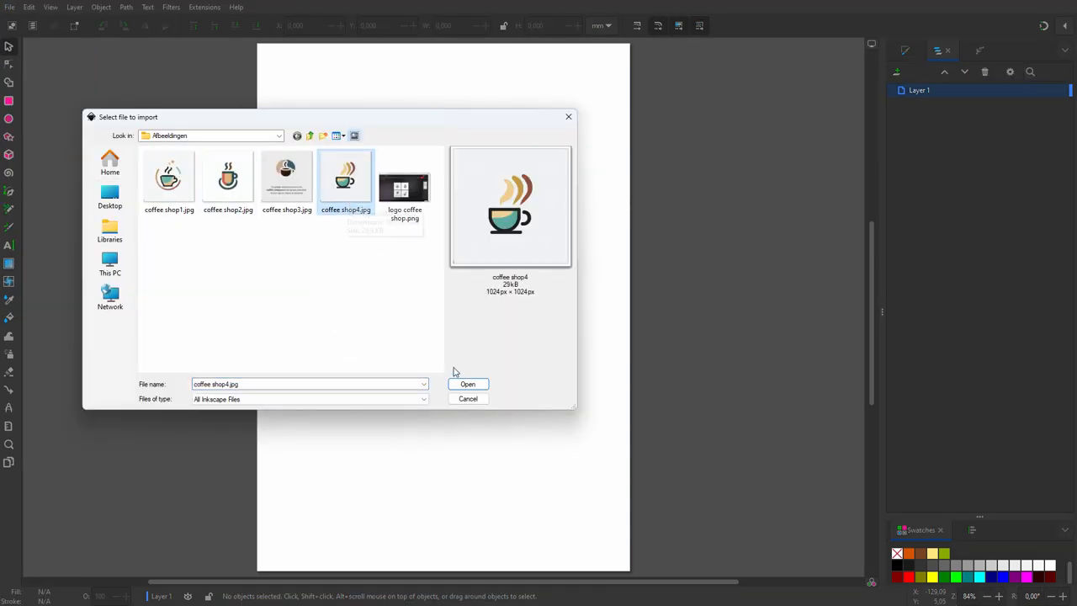
left_click(468, 384)
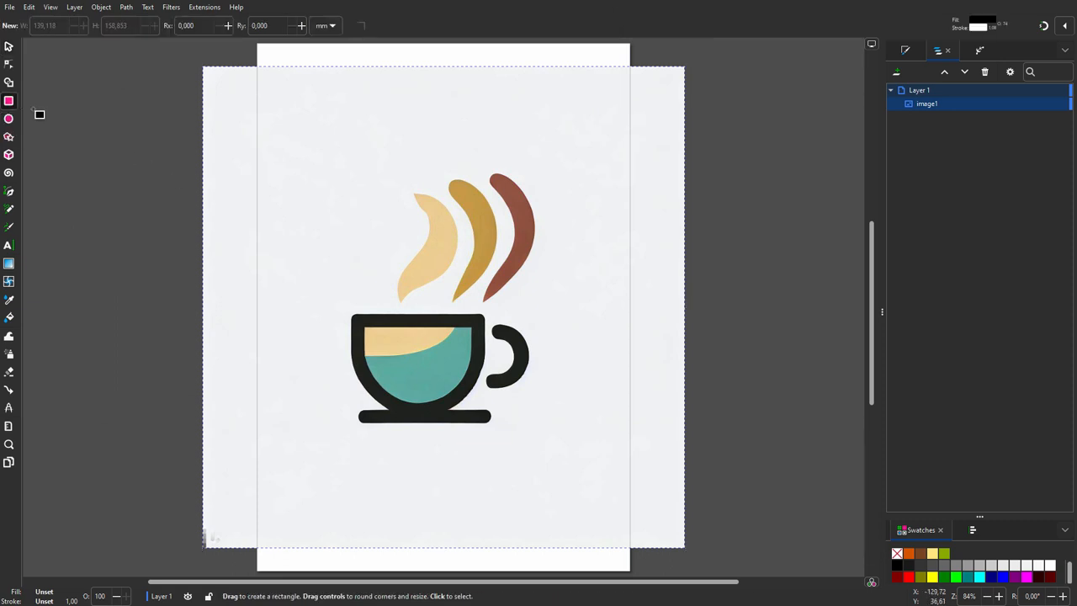
- Clip the image to a rectangle drawn tightly around the cup and its steam
left_click_drag(310, 152, 561, 445)
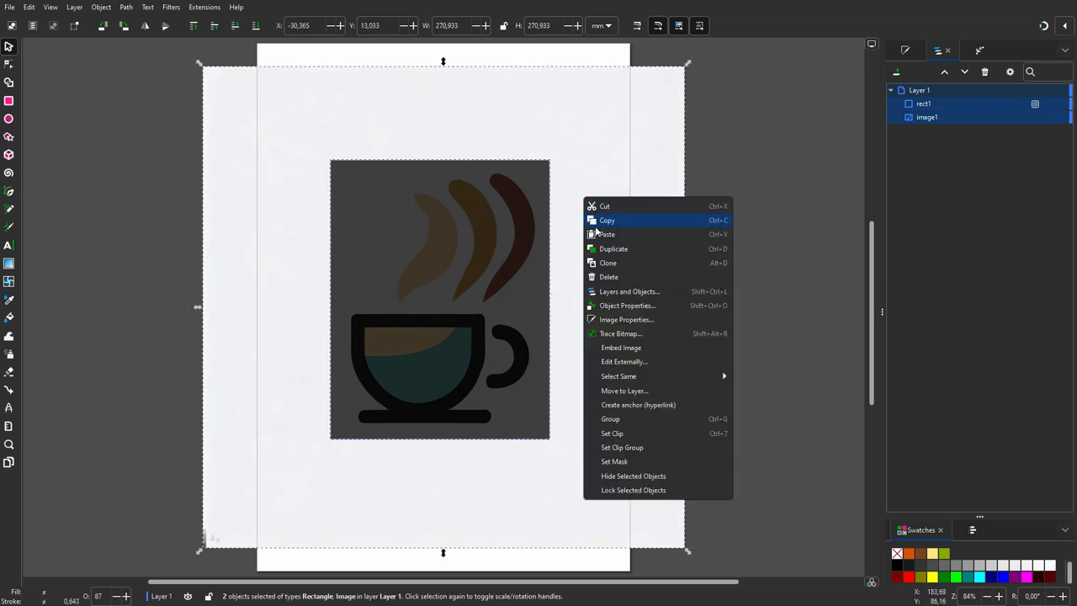
mouse_move(619, 434)
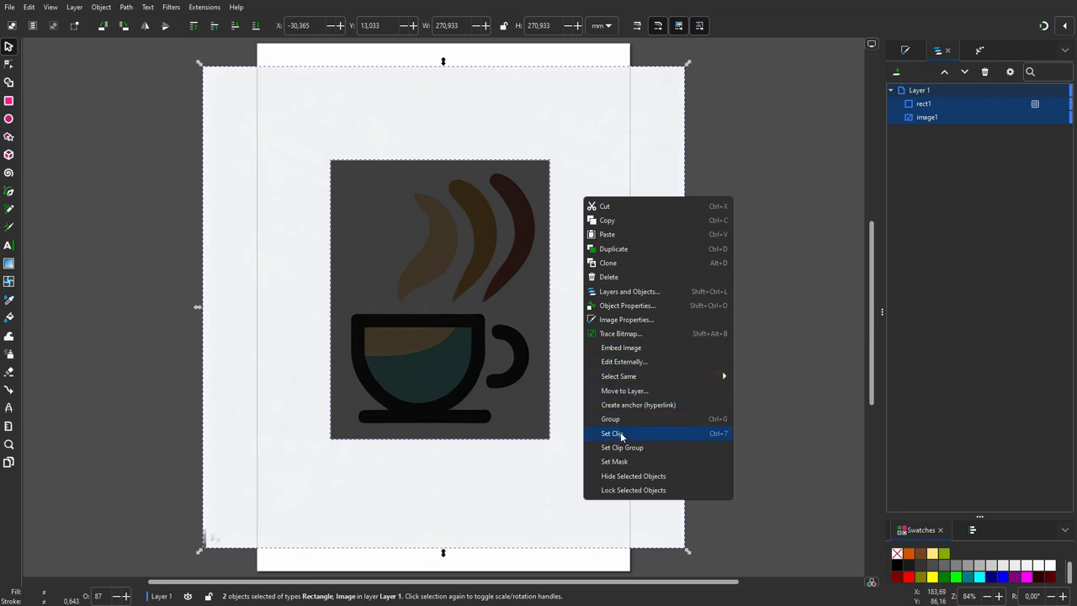
left_click(612, 434)
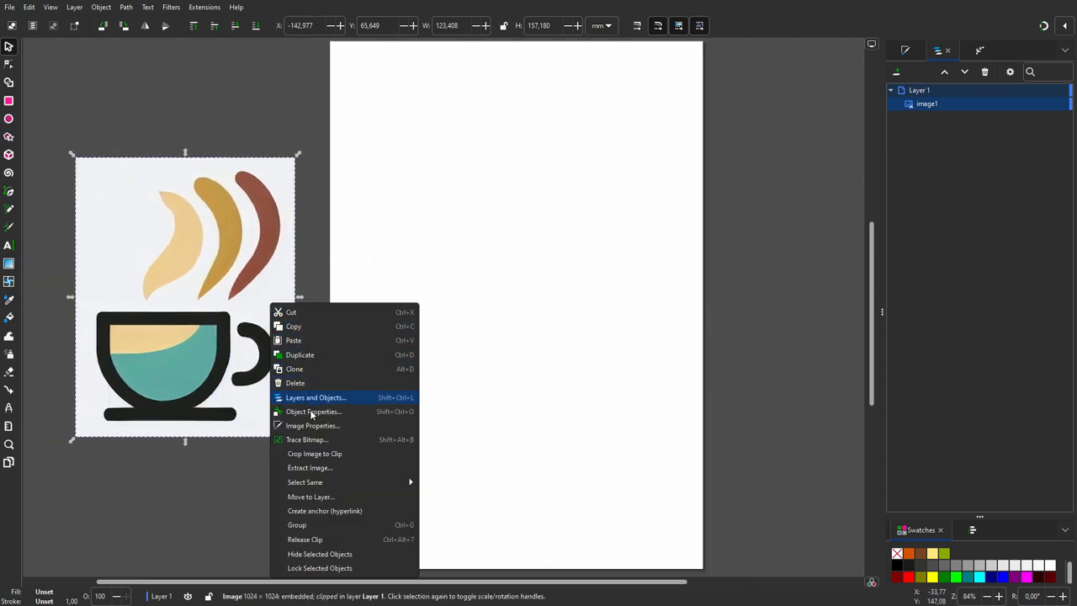
- Trace Bitmap in Multicolor with Colors detection, fewer scans and Remove background, applied as five paths
left_click(308, 439)
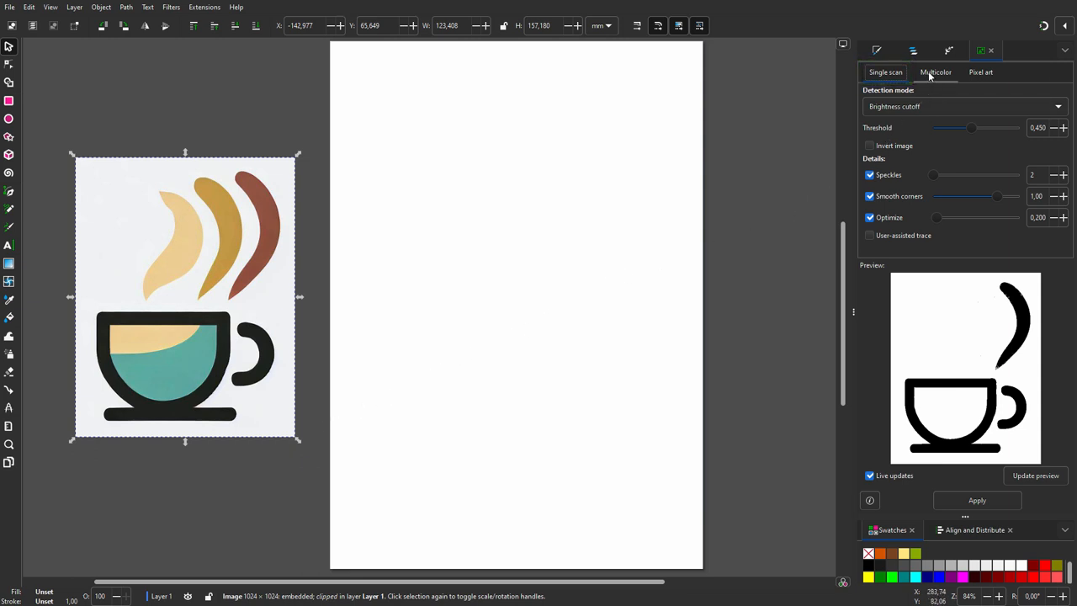
left_click(932, 70)
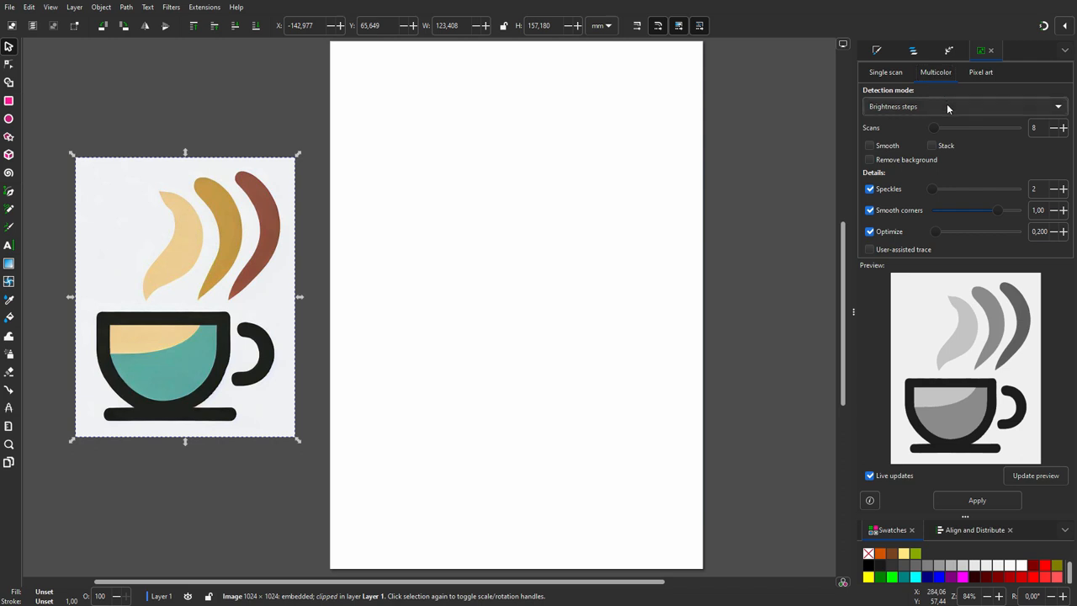
left_click(956, 106)
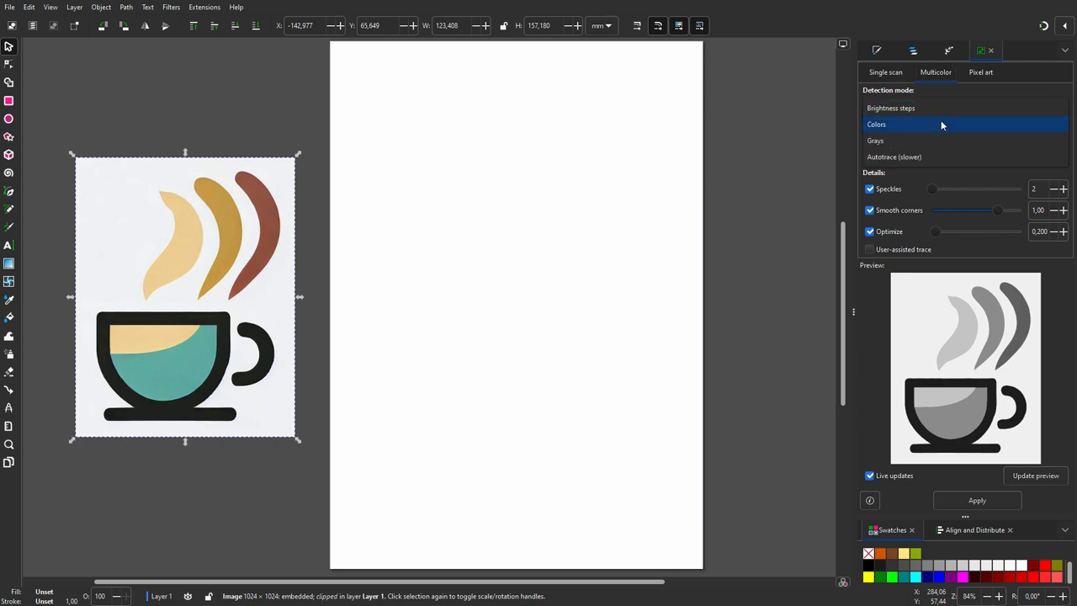
left_click(875, 124)
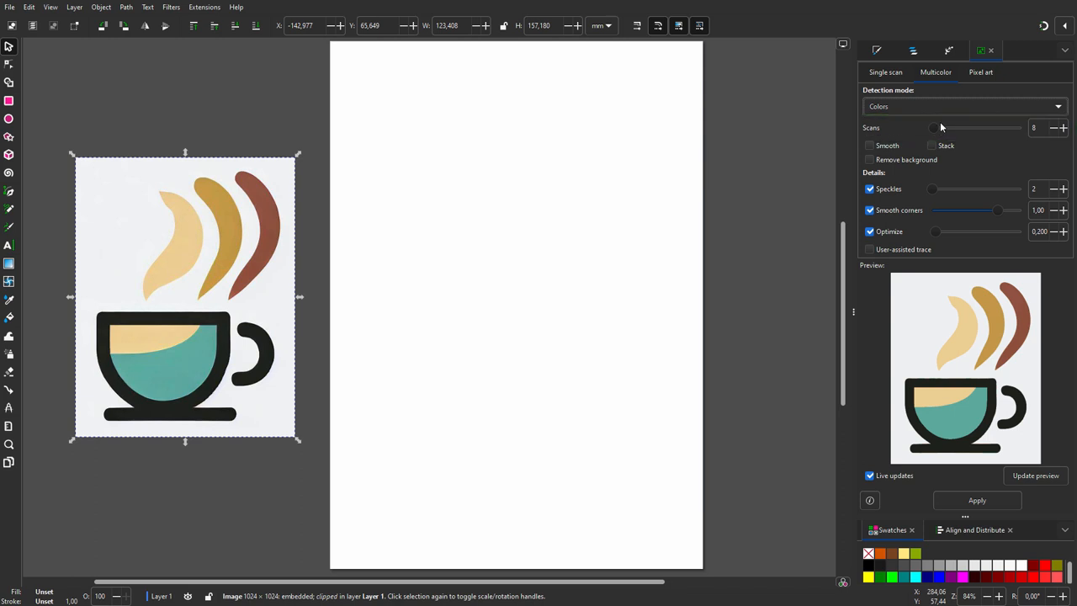
left_click(1053, 128)
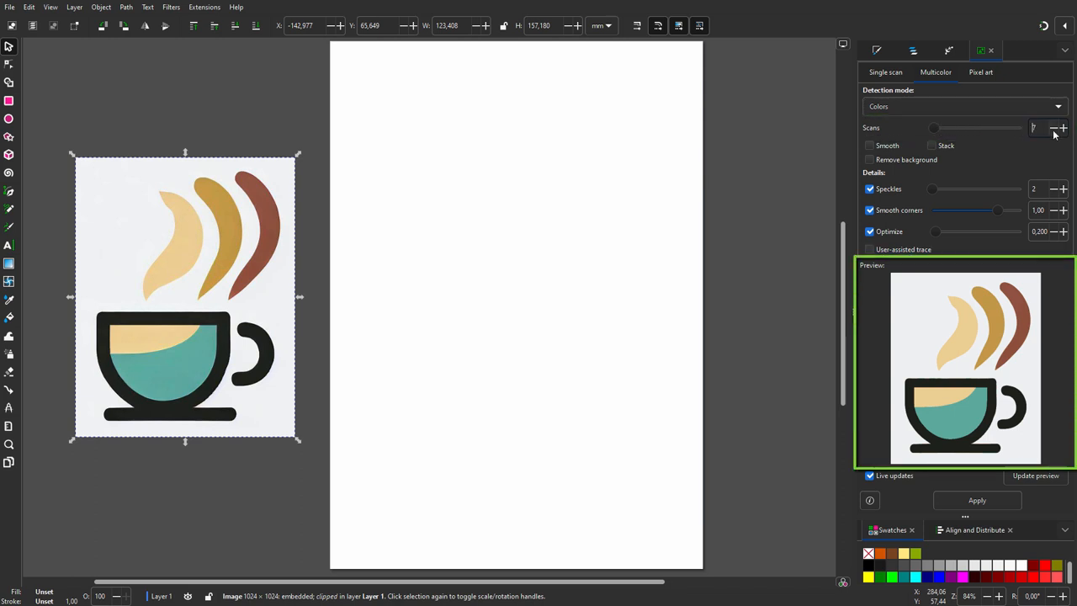
left_click(1053, 128)
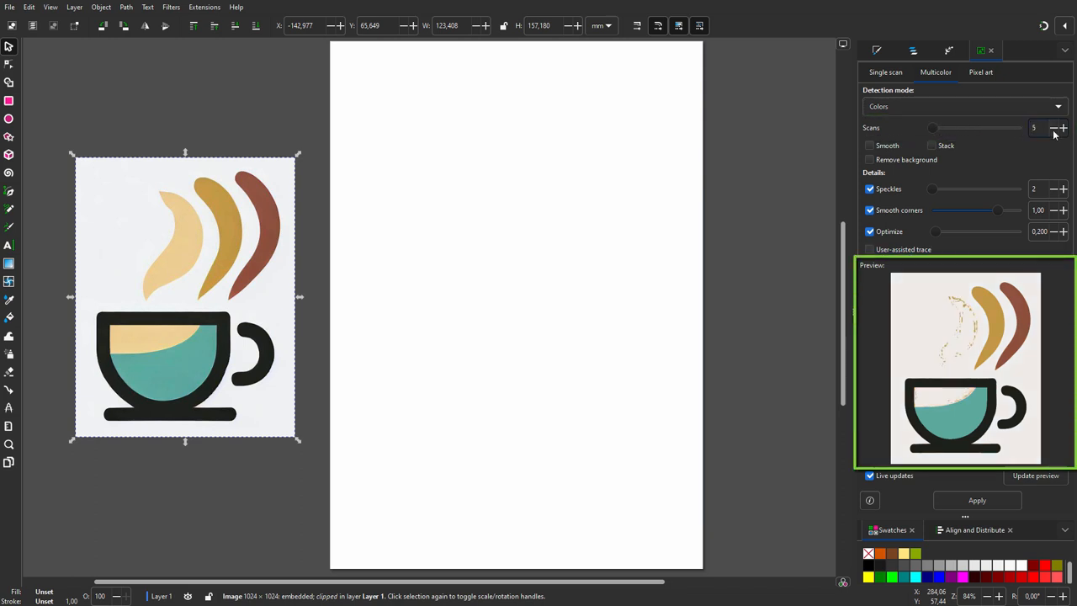
left_click(1060, 128)
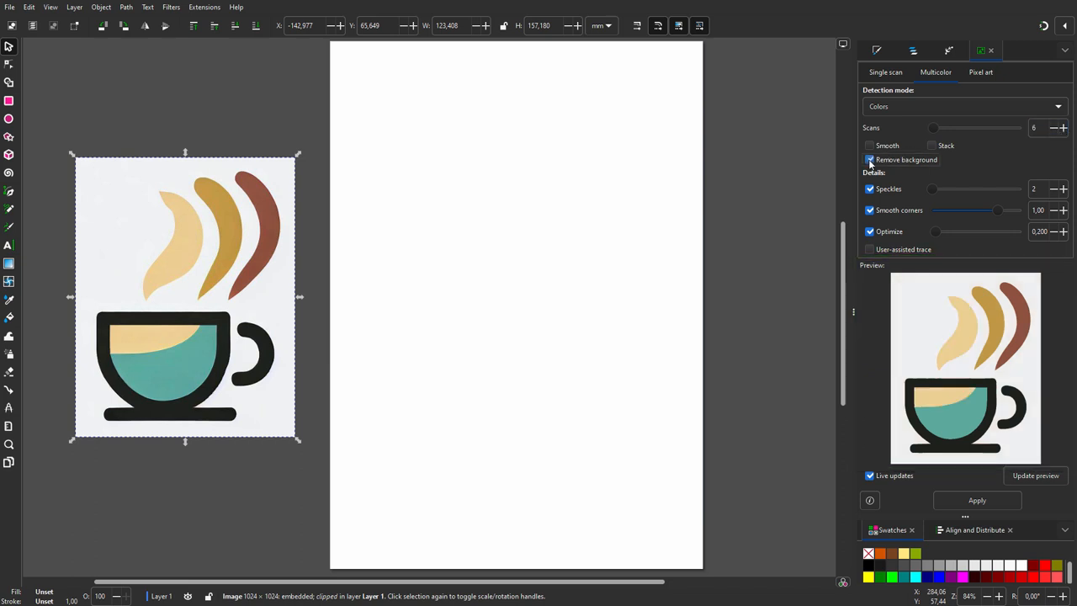
left_click(869, 160)
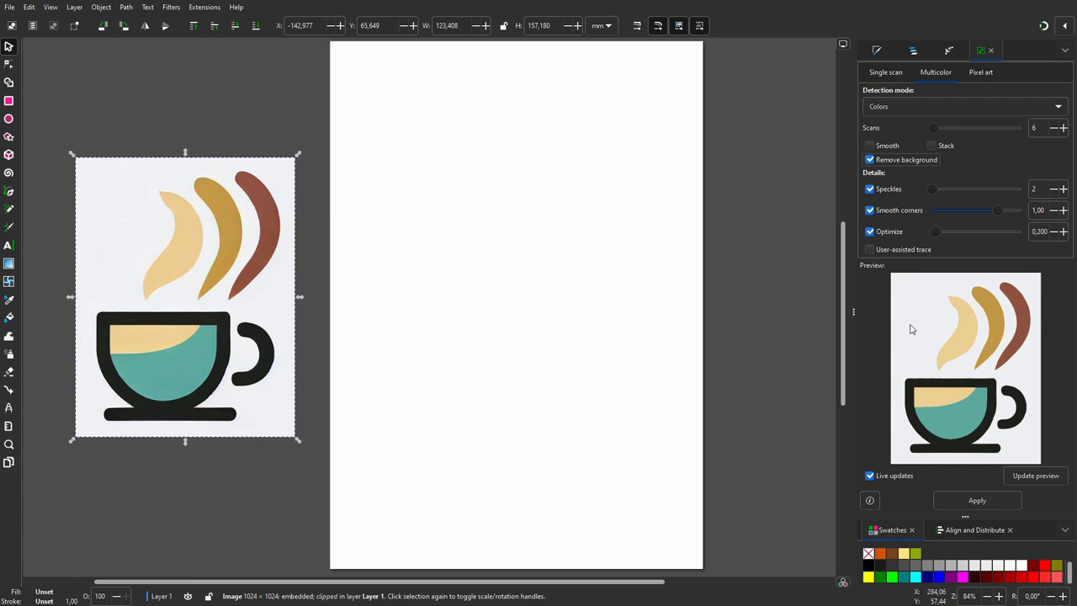
left_click(976, 500)
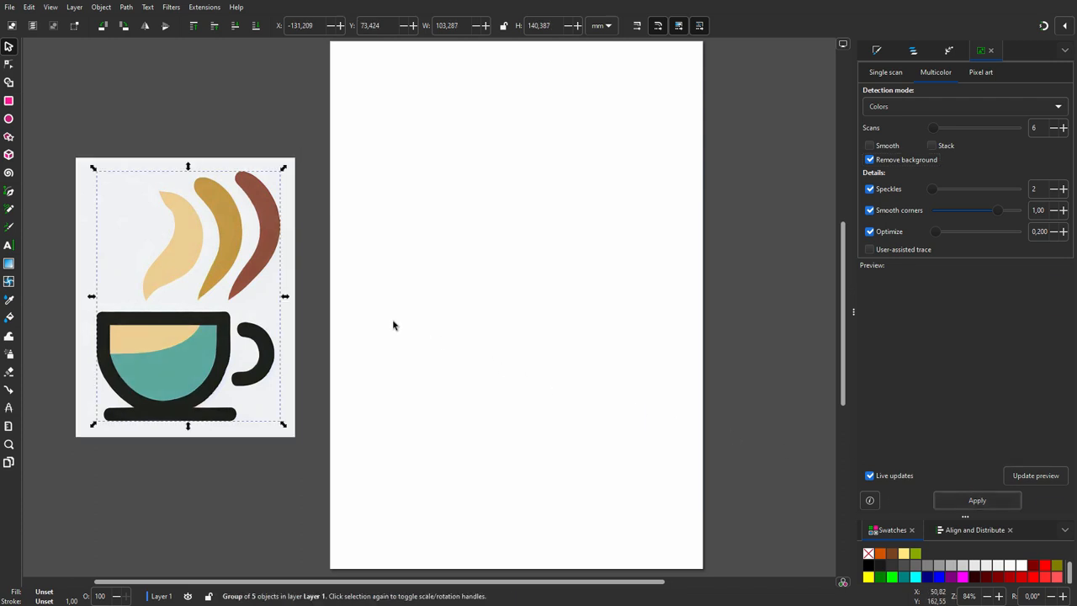
- Retrace the original bitmap with higher Speckles filtering and stacked colours into a new five-object group
left_click_drag(186, 295, 513, 289)
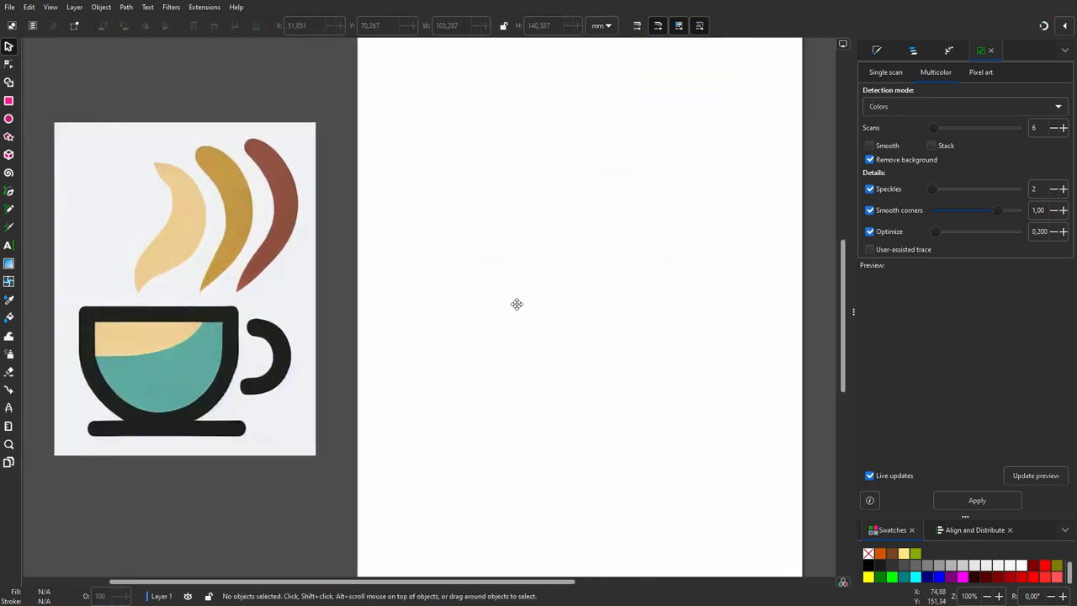
left_click(186, 289)
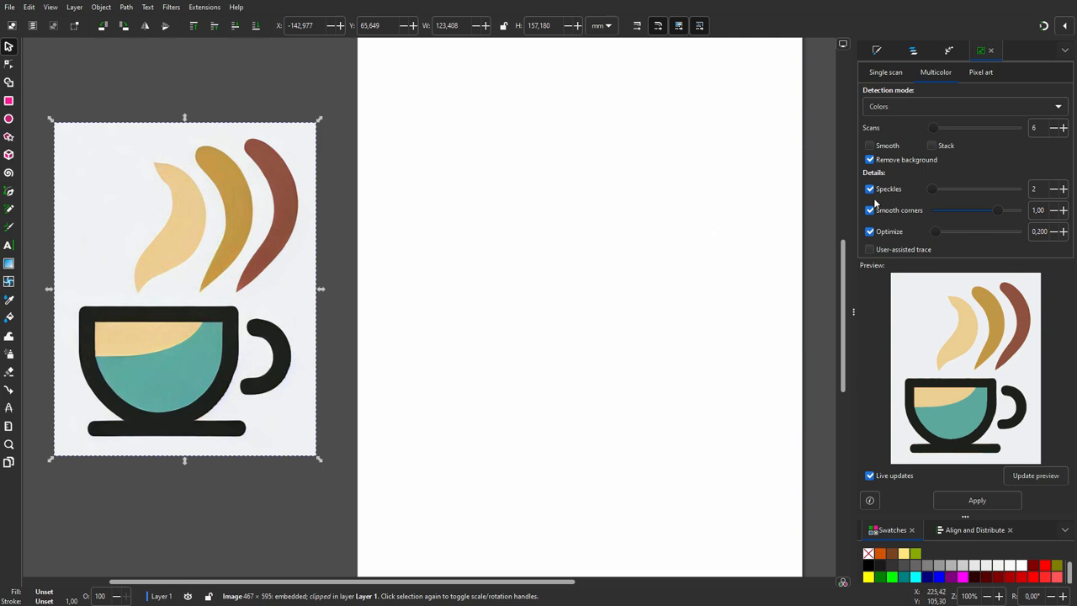
mouse_move(898, 194)
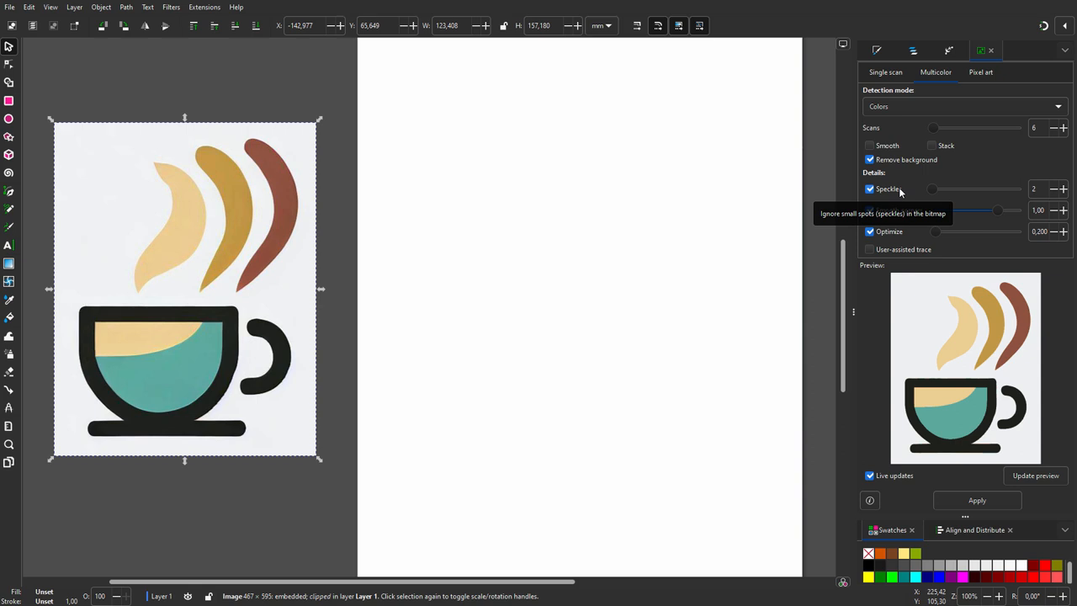
left_click_drag(932, 189, 959, 189)
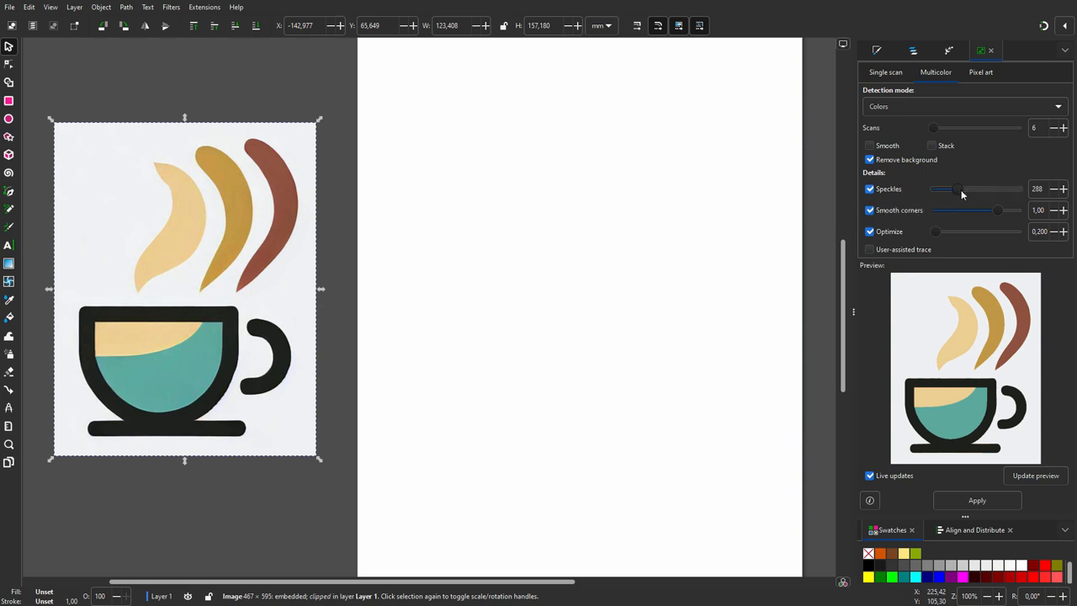
left_click_drag(956, 189, 977, 189)
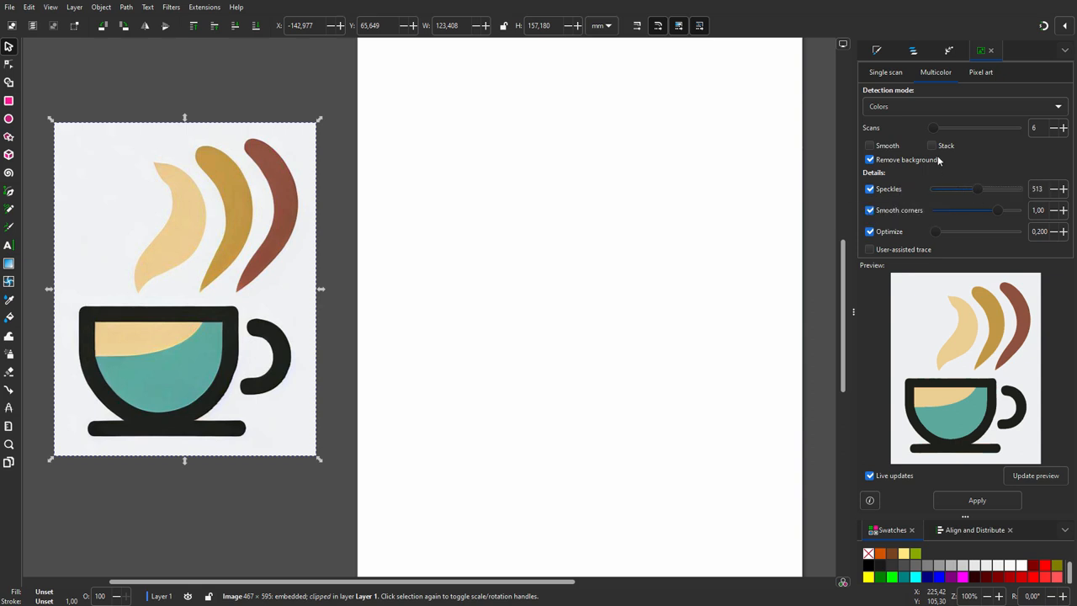
left_click(928, 145)
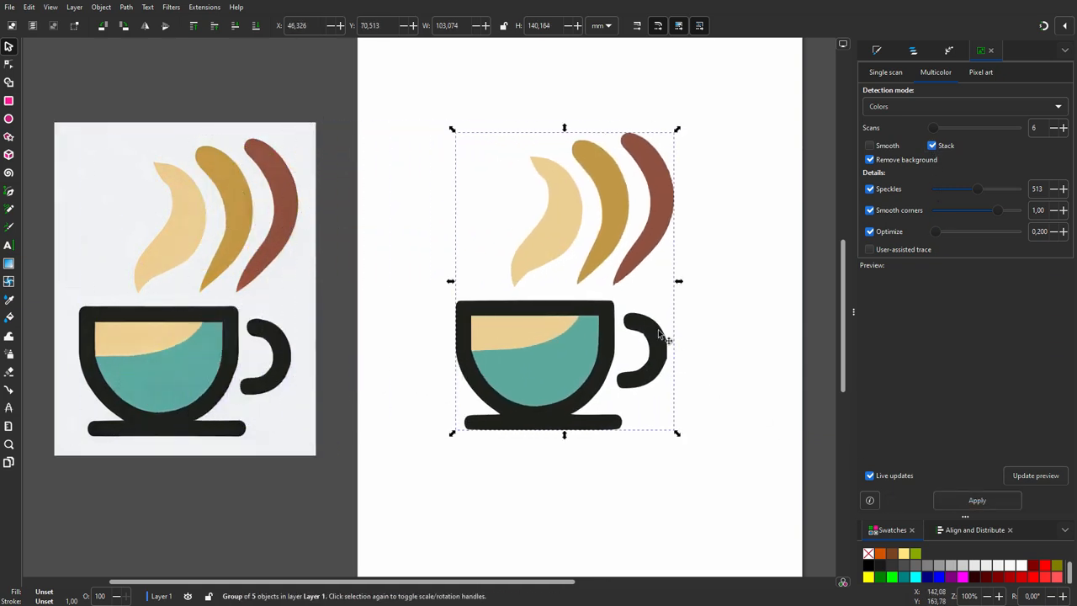
- Select path7 in Layers and Objects and simplify the brown steam swirl twice
left_click(909, 50)
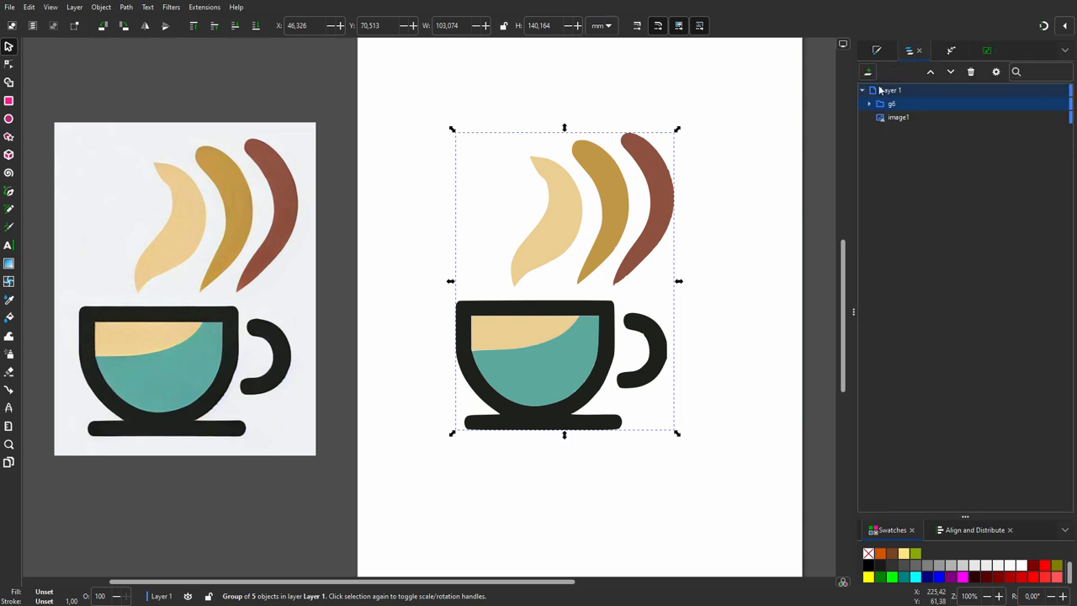
left_click(868, 104)
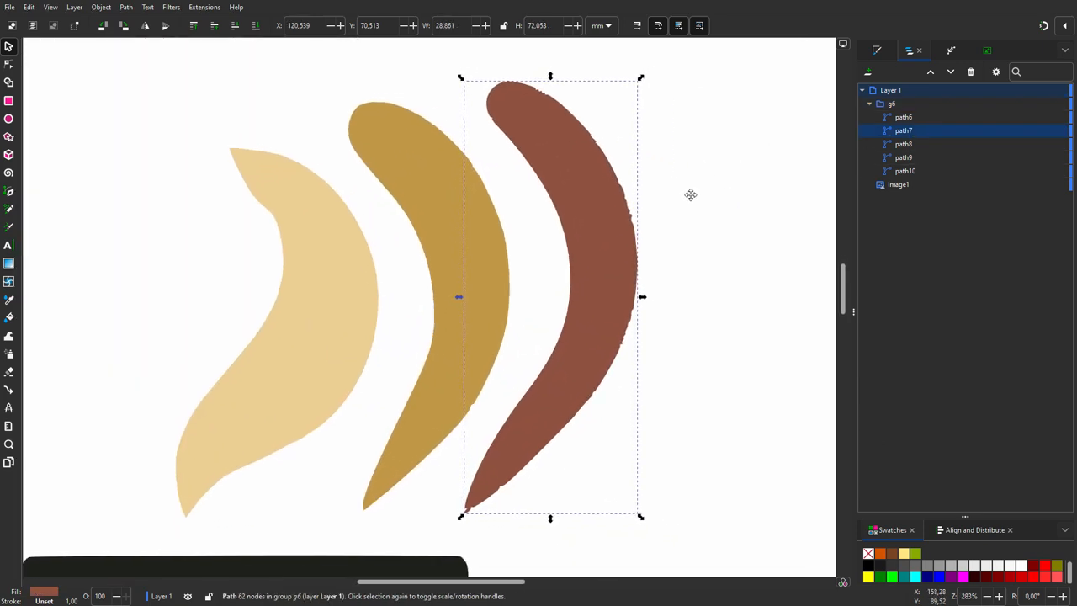
left_click(125, 7)
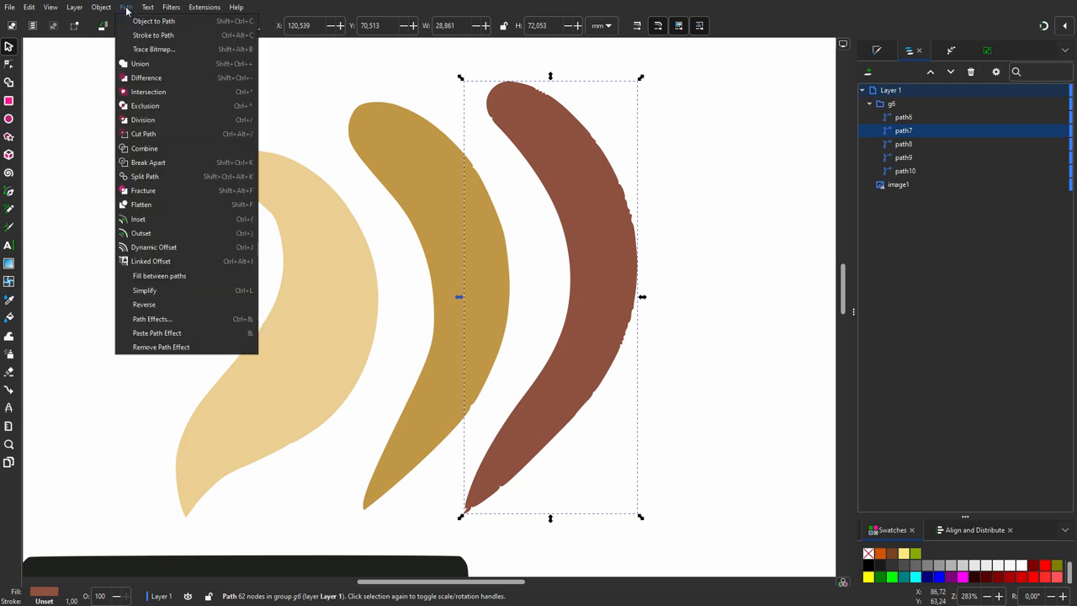
mouse_move(145, 289)
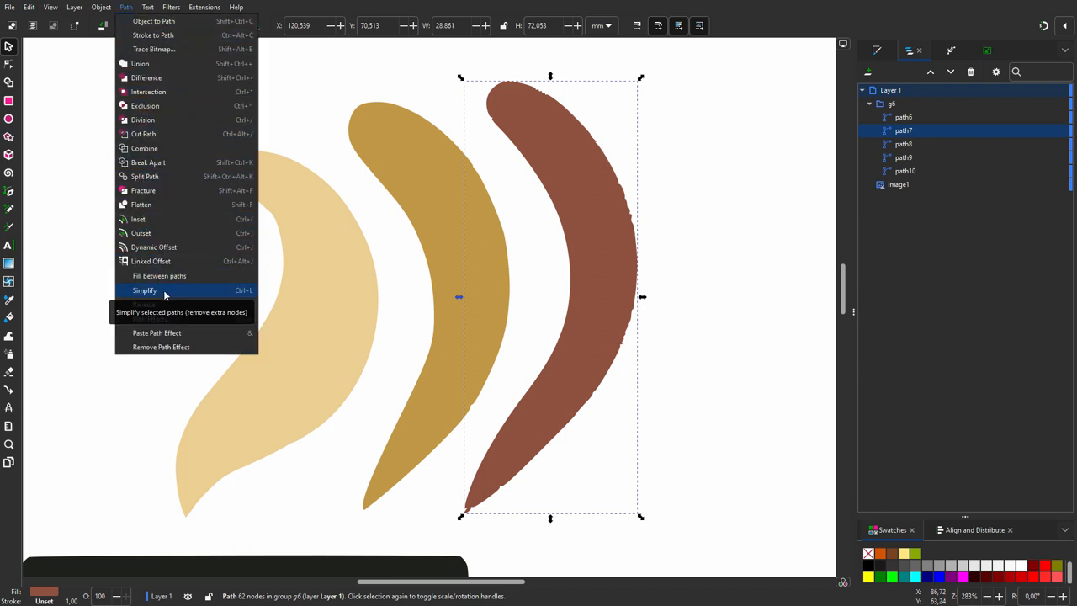
left_click(144, 289)
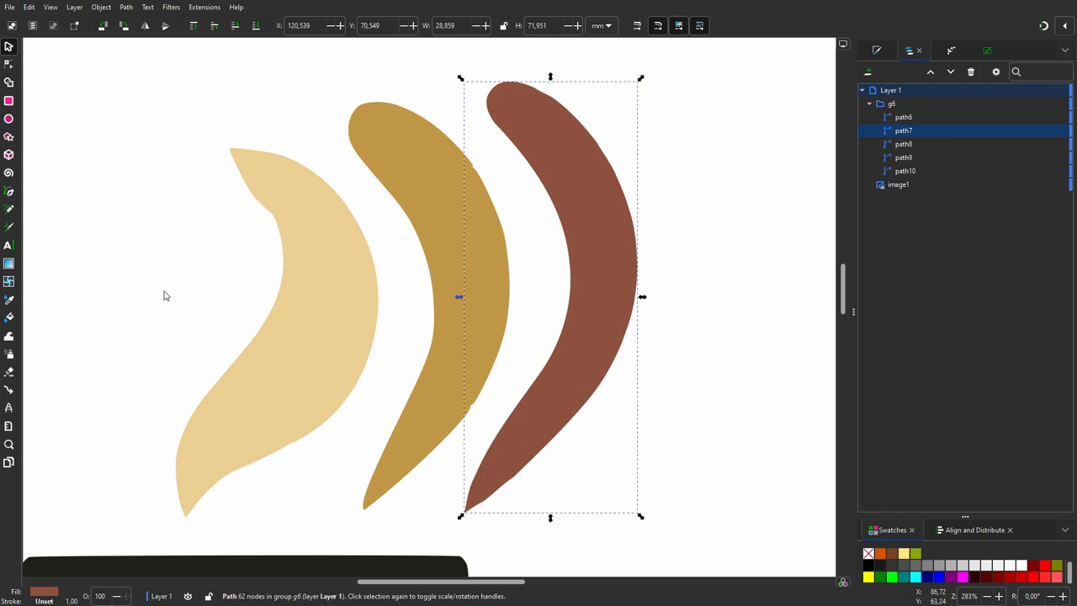
mouse_move(115, 199)
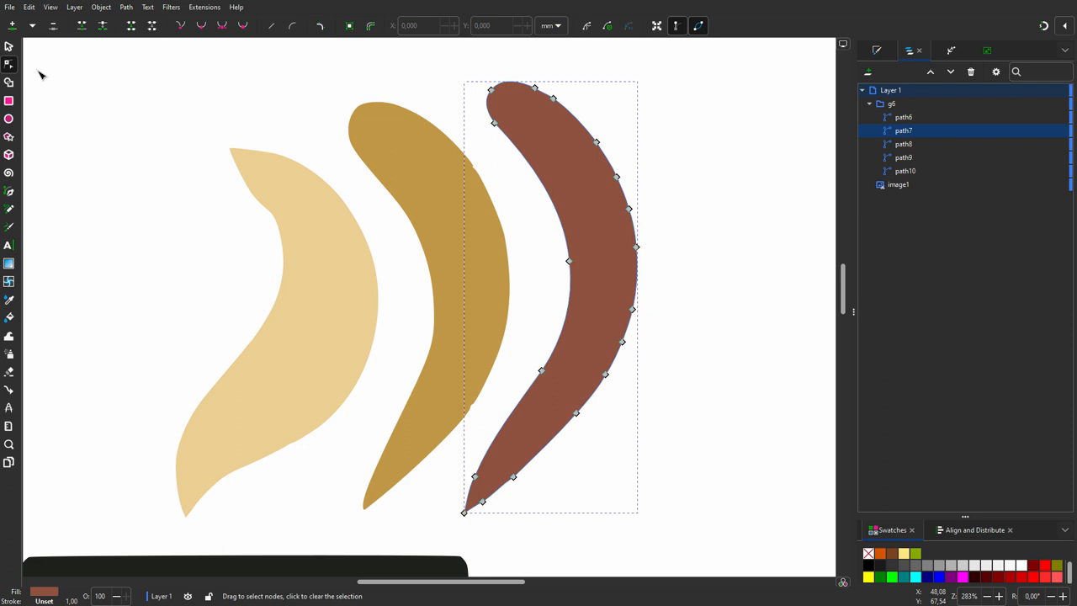
mouse_move(723, 232)
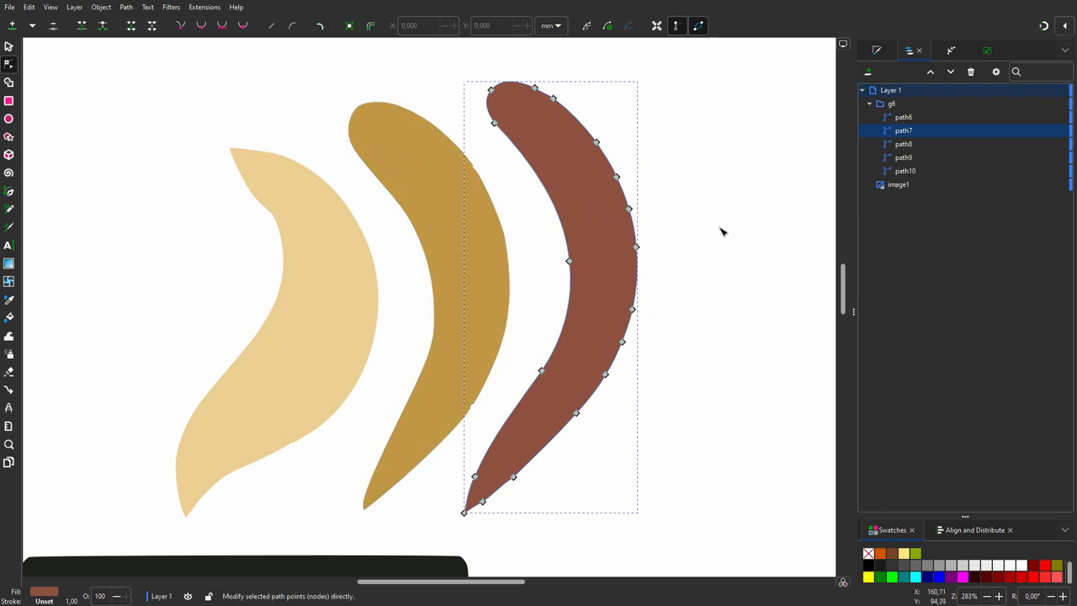
key("ctrl+l")
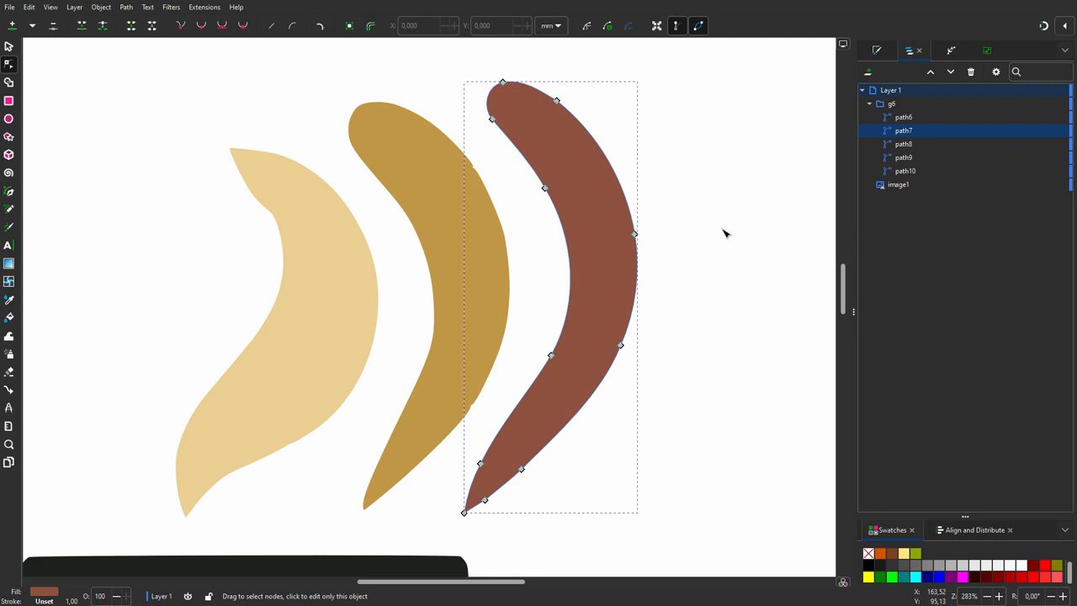
mouse_move(633, 233)
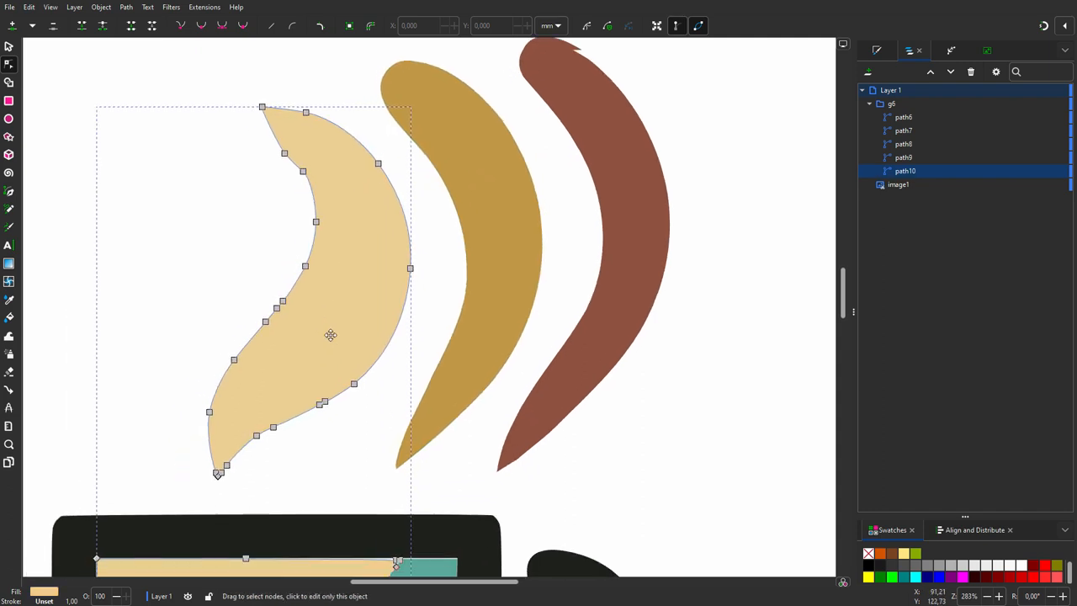
- Break Apart the pale path to free the steam swirl, then simplify its outline
scroll("down", 3)
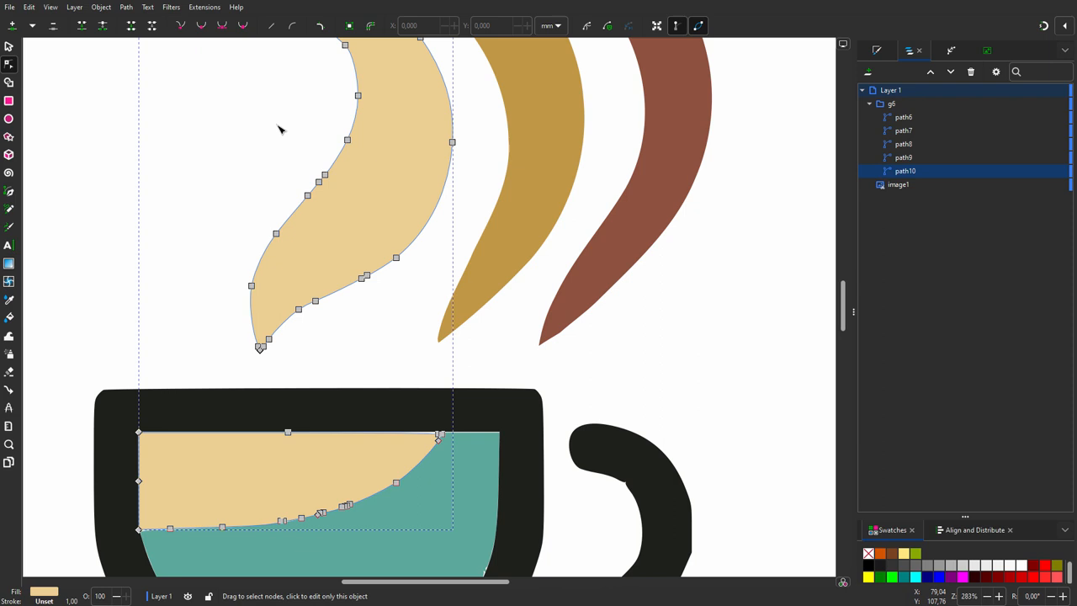
left_click(128, 7)
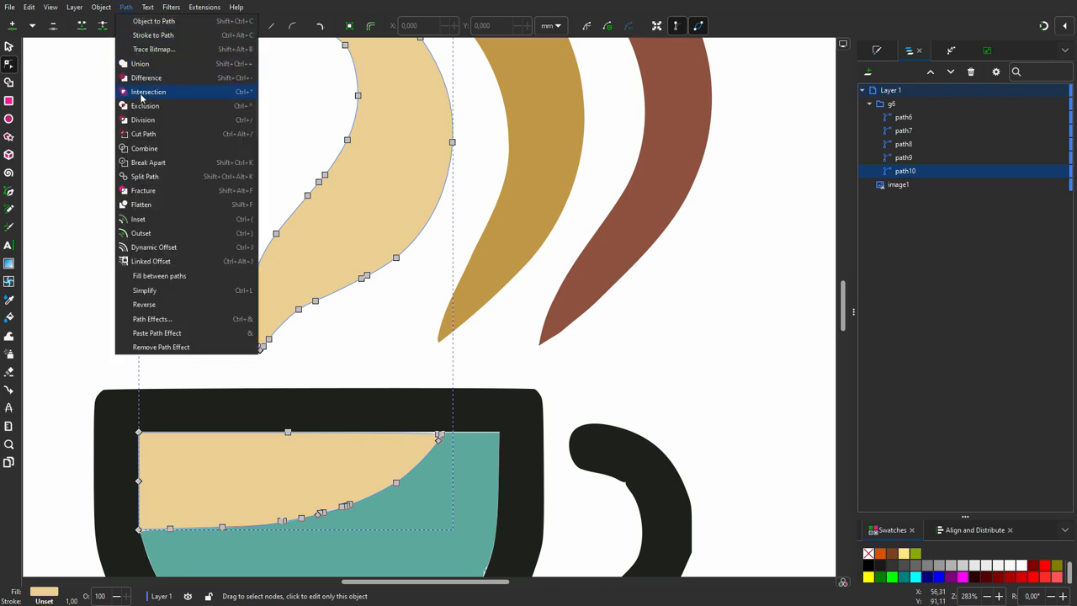
left_click(148, 91)
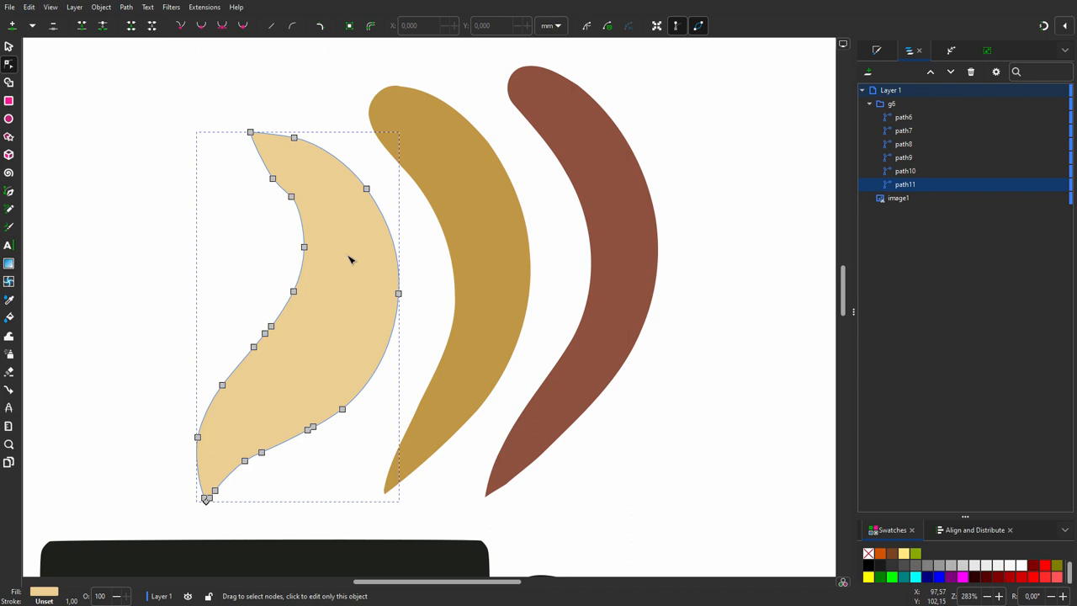
scroll("down", 3)
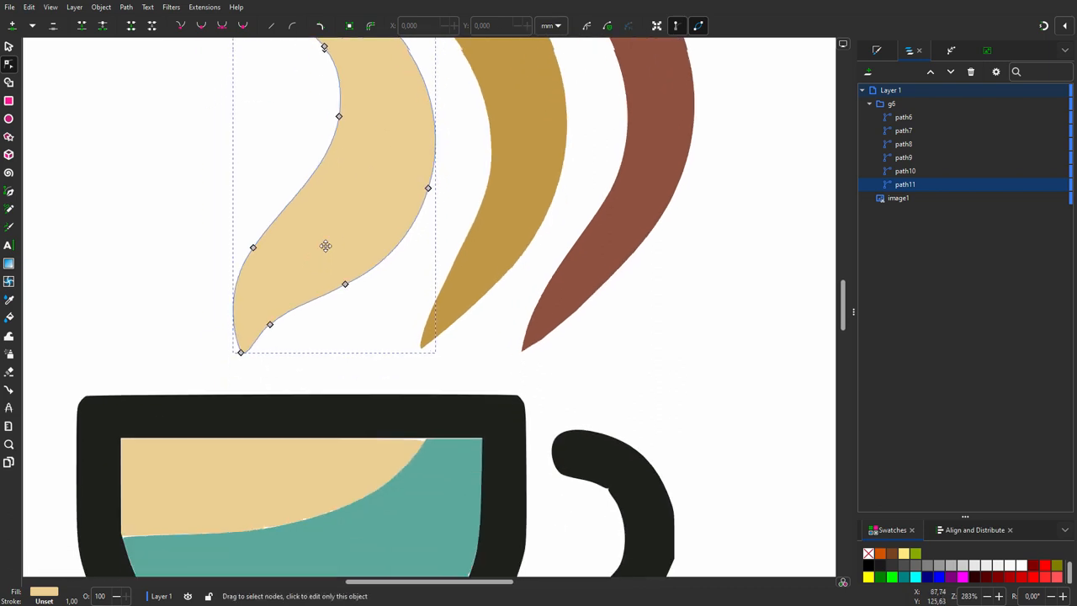
left_click(126, 7)
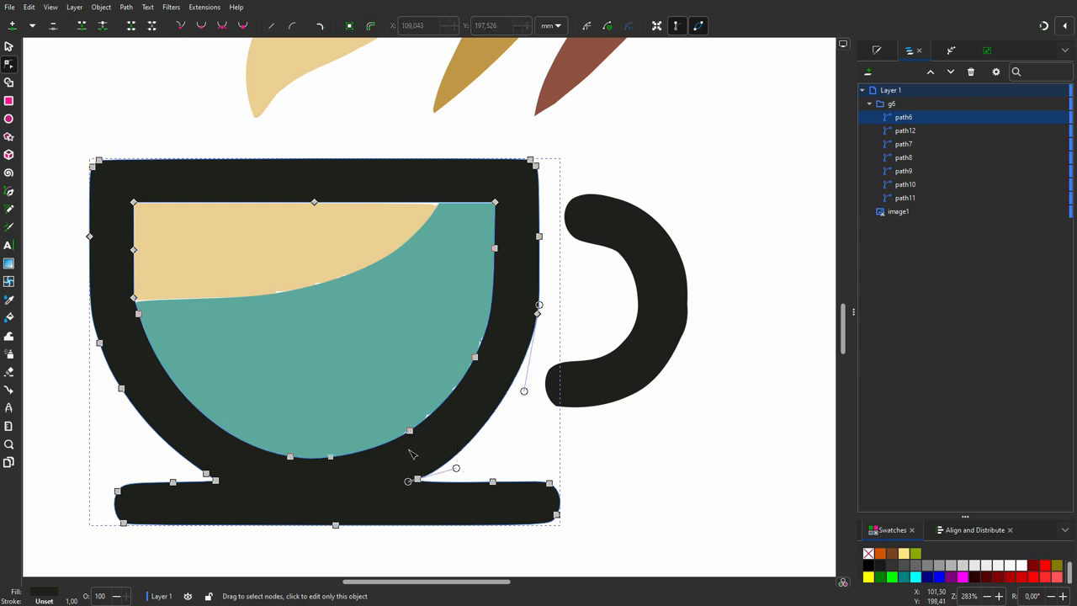
- Select the teal coffee fill and drag its lower-left node to smooth the curve
left_click(121, 389)
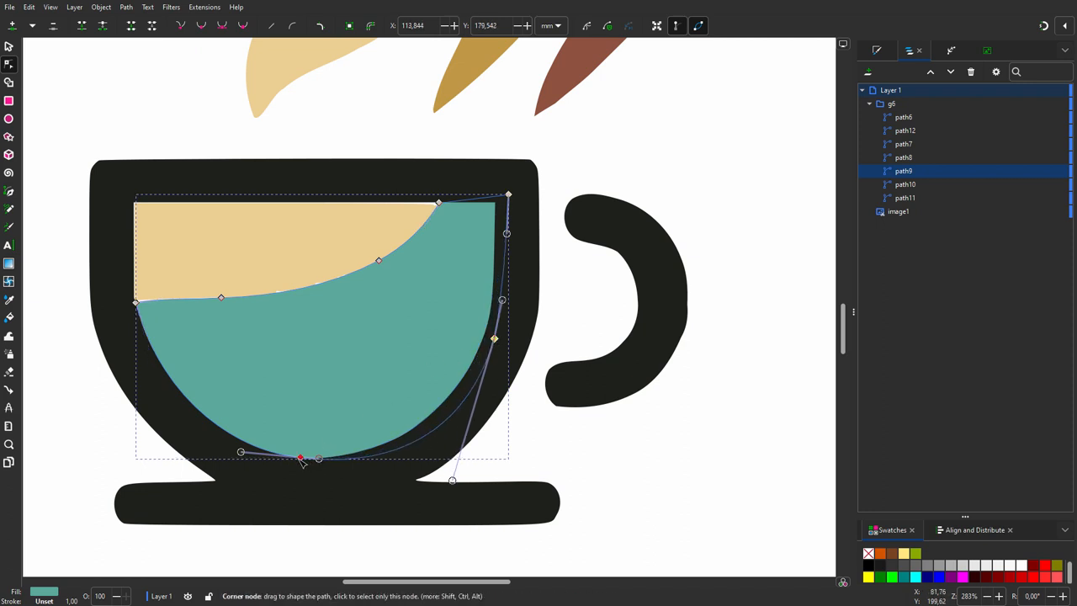
left_click_drag(301, 457, 276, 464)
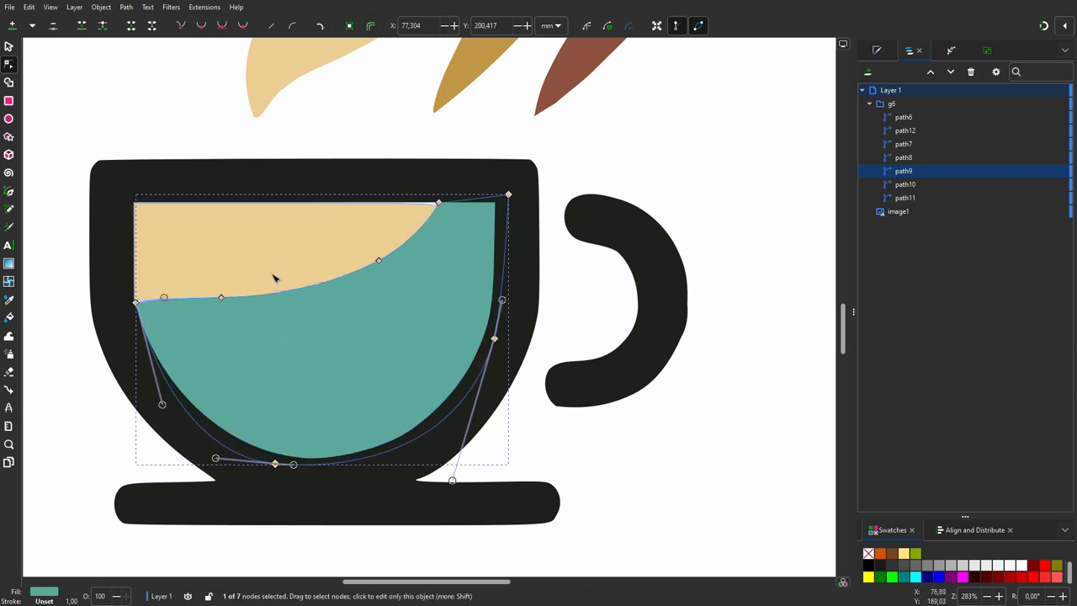